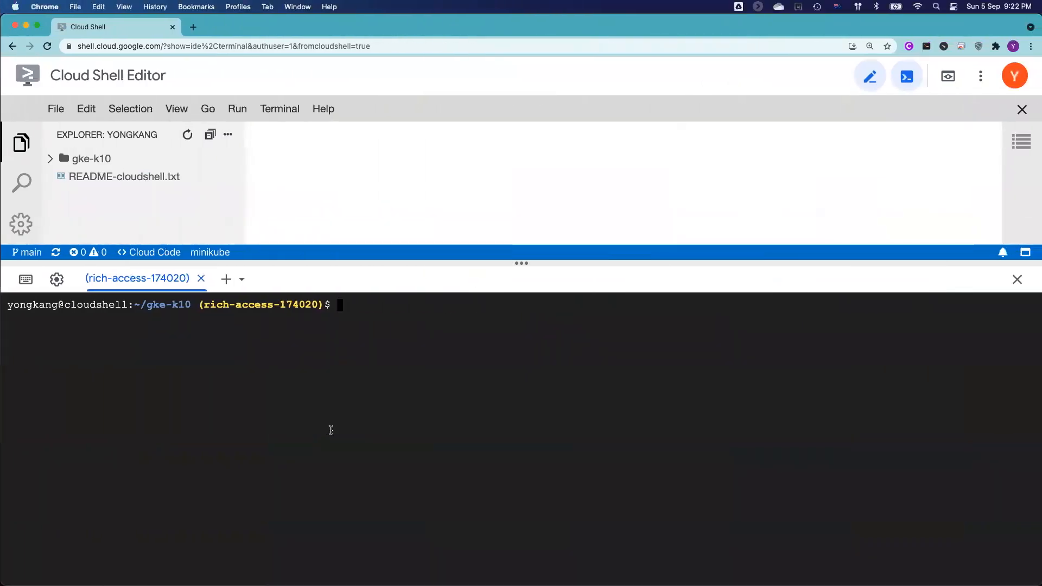
- Enter ./deploy.sh at the gke-k10 prompt to deploy K10 on the cluster
{"action": "type", "text": "./depl"}
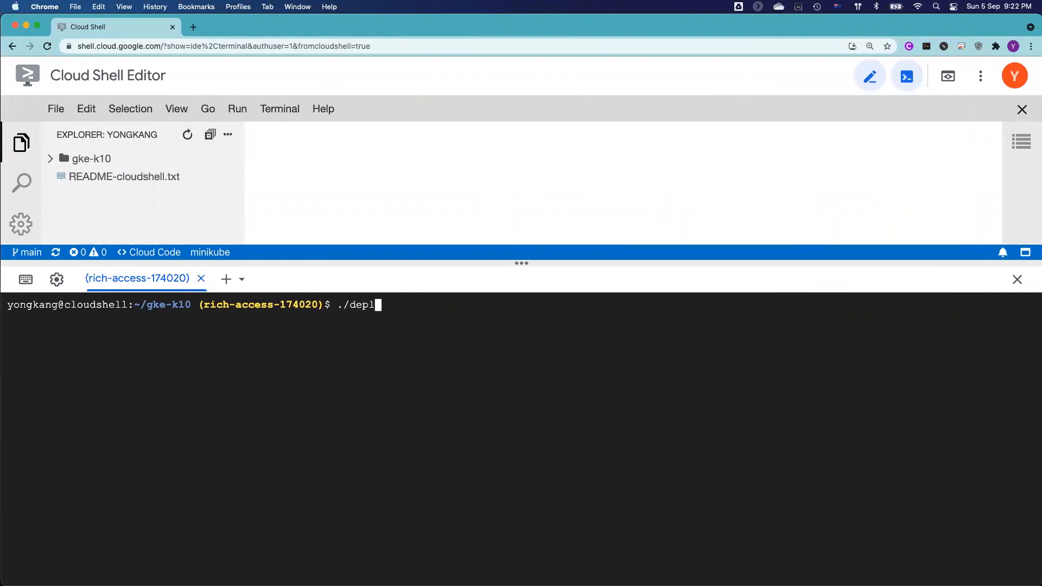
{"action": "type", "text": "oy.sh"}
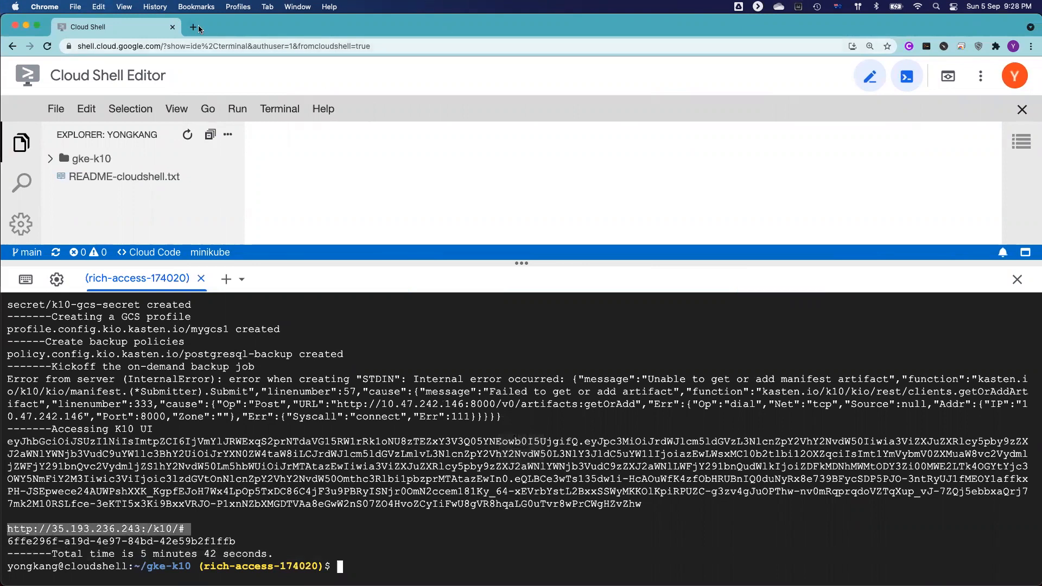
{"action": "mouse_move", "coordinate": [193, 26]}
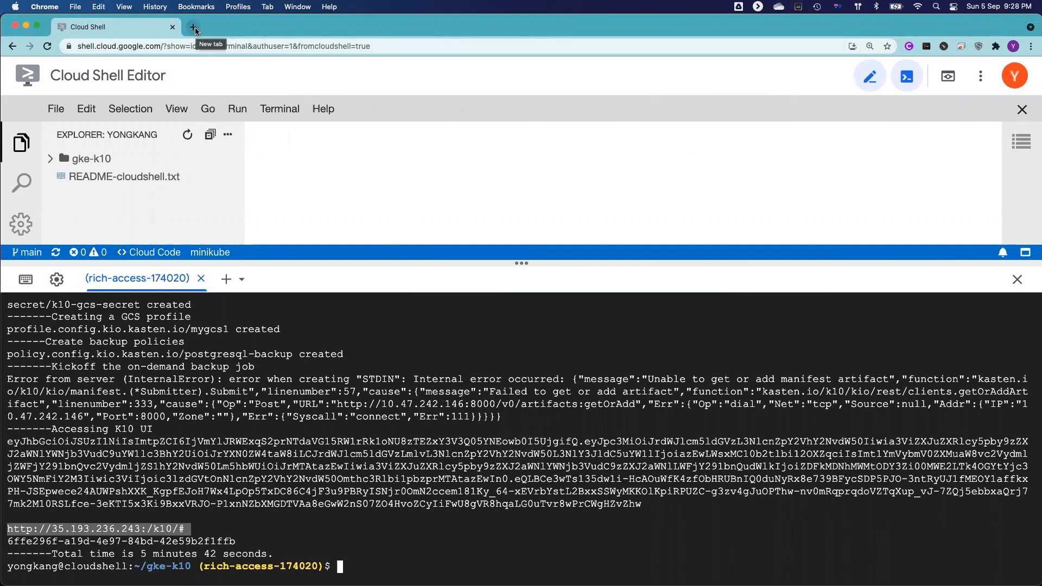
- Paste the bearer token copied from Cloud Shell into the K10 sign-in page and sign in
{"action": "left_click", "coordinate": [193, 26]}
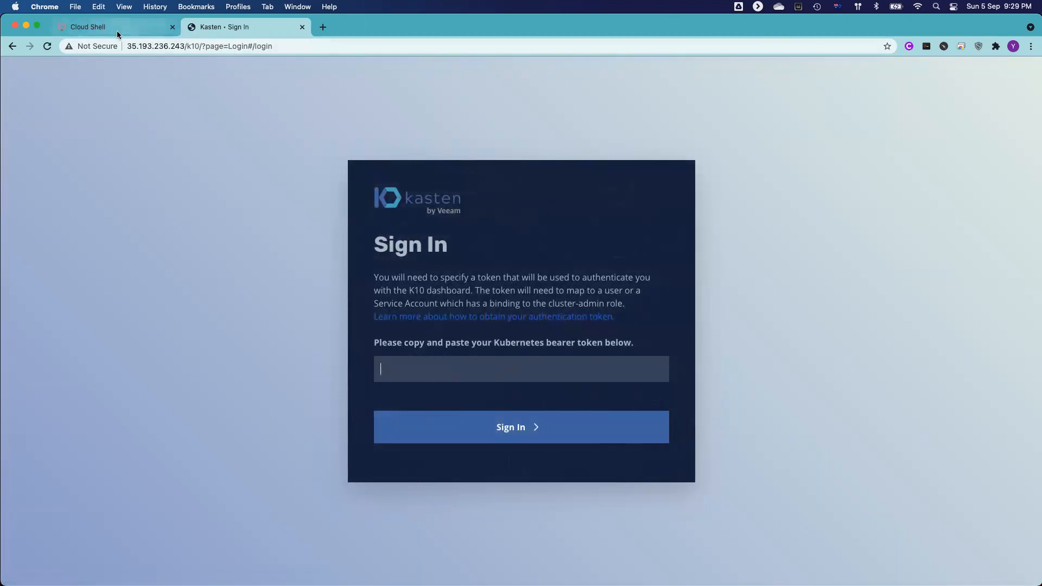
{"action": "mouse_move", "coordinate": [100, 26]}
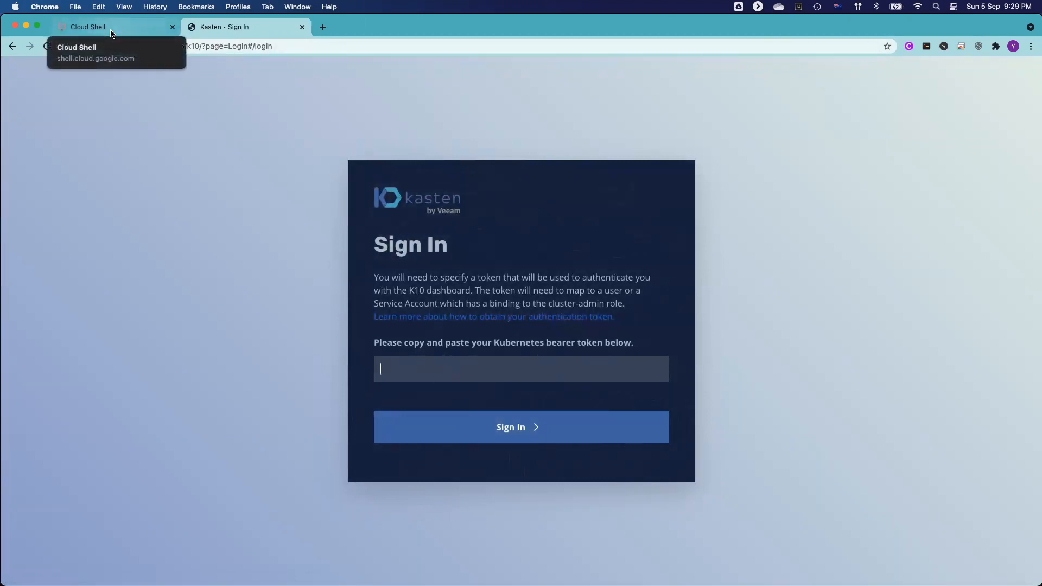
{"action": "left_click", "coordinate": [86, 26]}
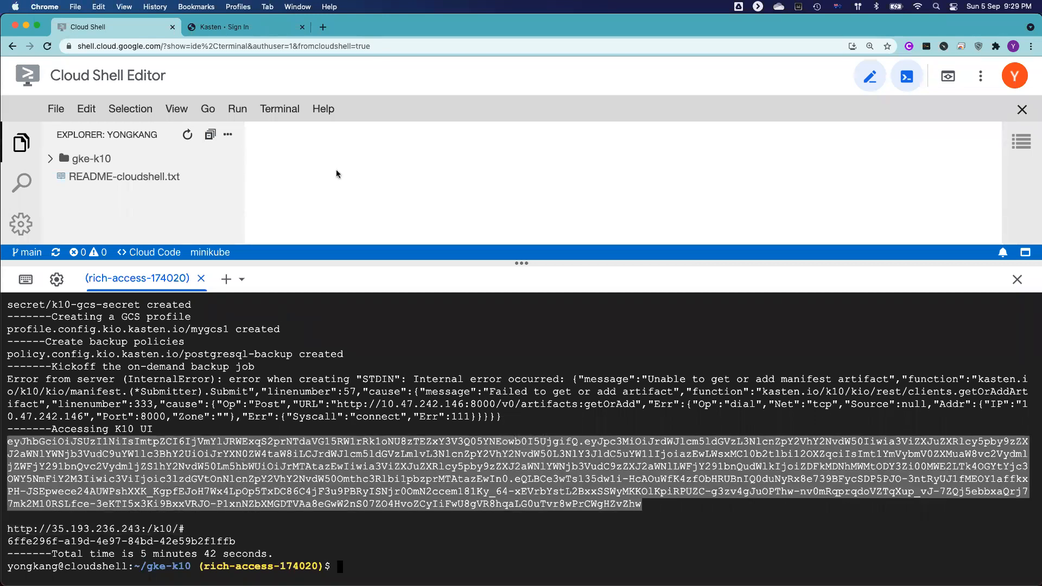
{"action": "left_click", "coordinate": [246, 26]}
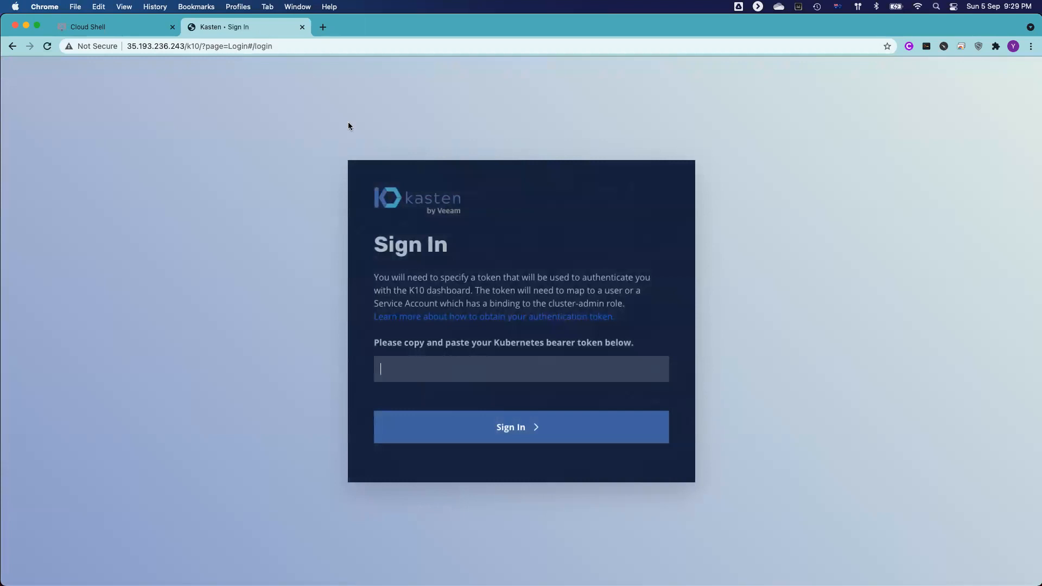
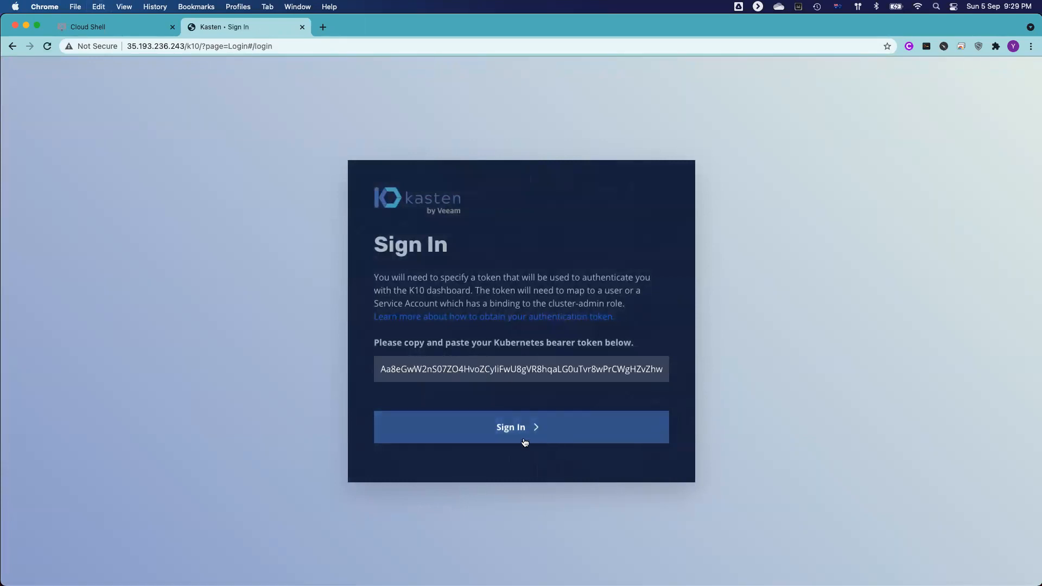
{"action": "left_click", "coordinate": [521, 426]}
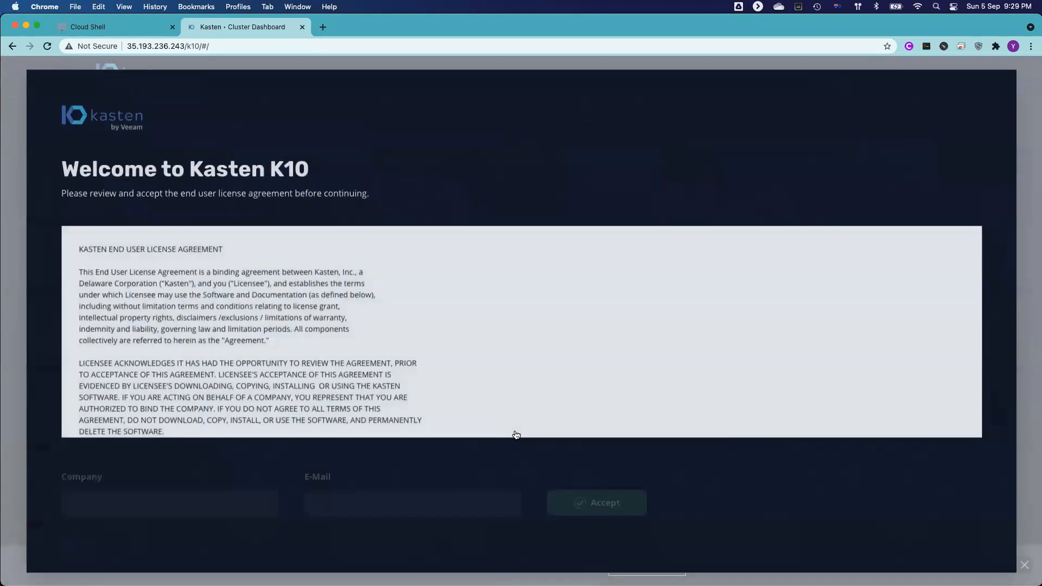
- Accept the EULA with company Kasten and the saved e-mail address from autofill
{"action": "left_click", "coordinate": [170, 497]}
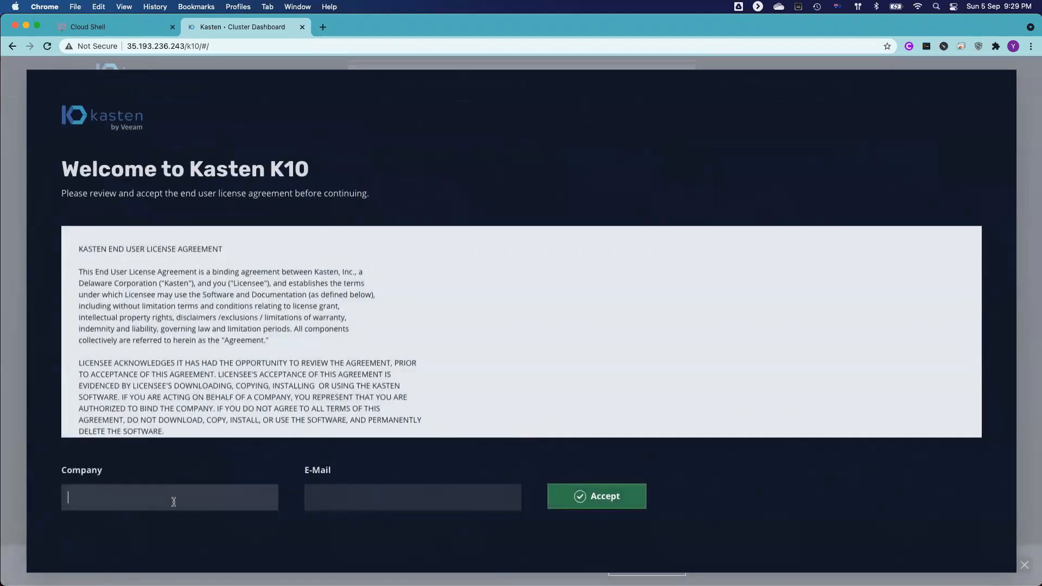
{"action": "left_click", "coordinate": [169, 498]}
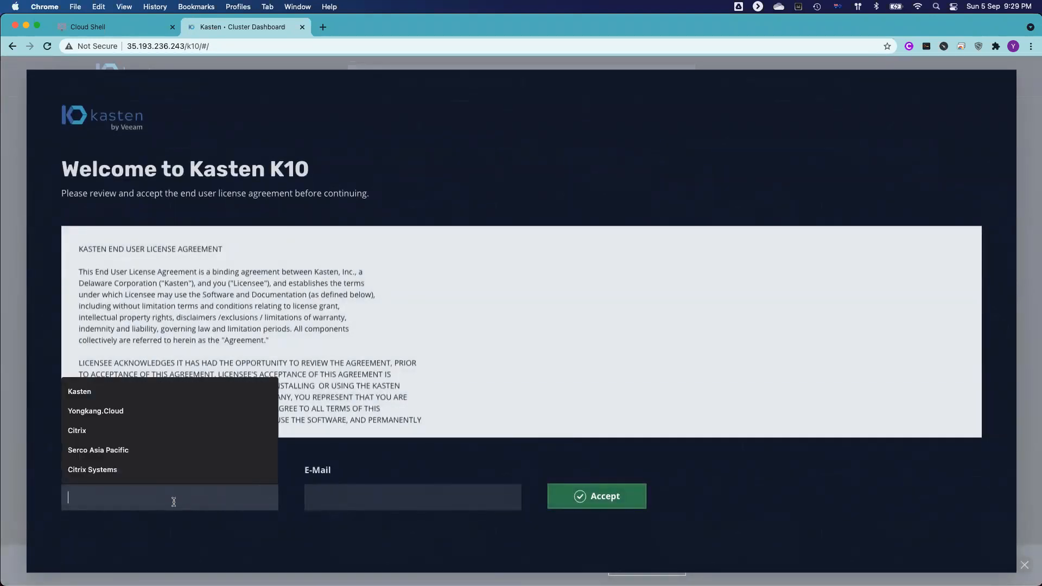
{"action": "left_click", "coordinate": [412, 496]}
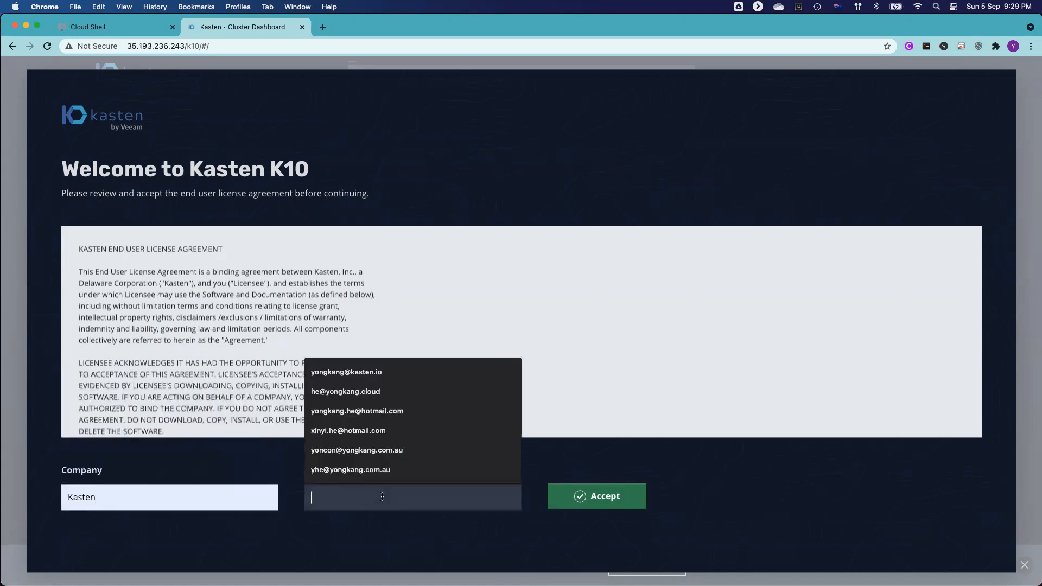
{"action": "left_click", "coordinate": [346, 371]}
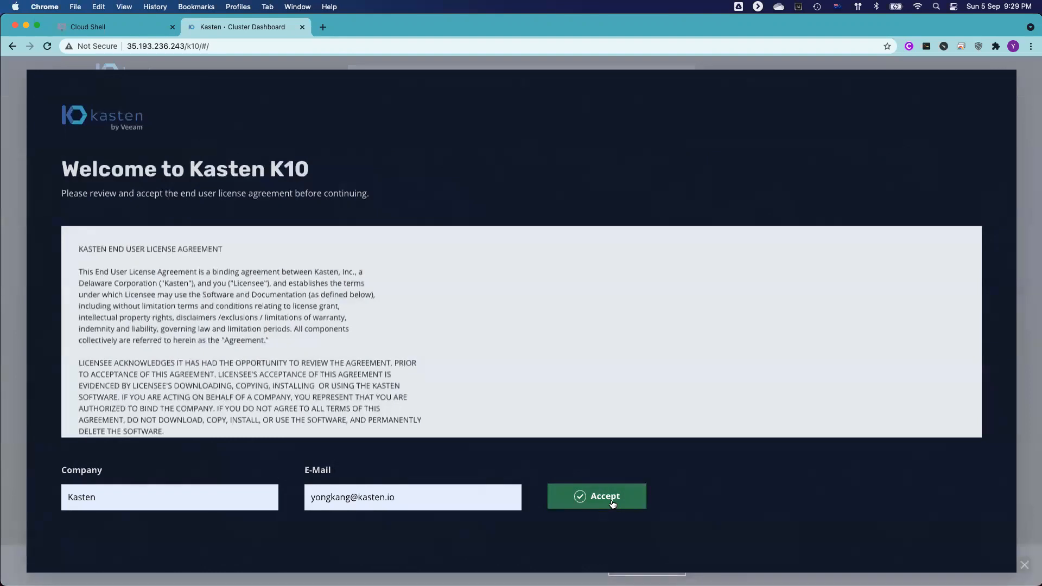
{"action": "left_click", "coordinate": [596, 496]}
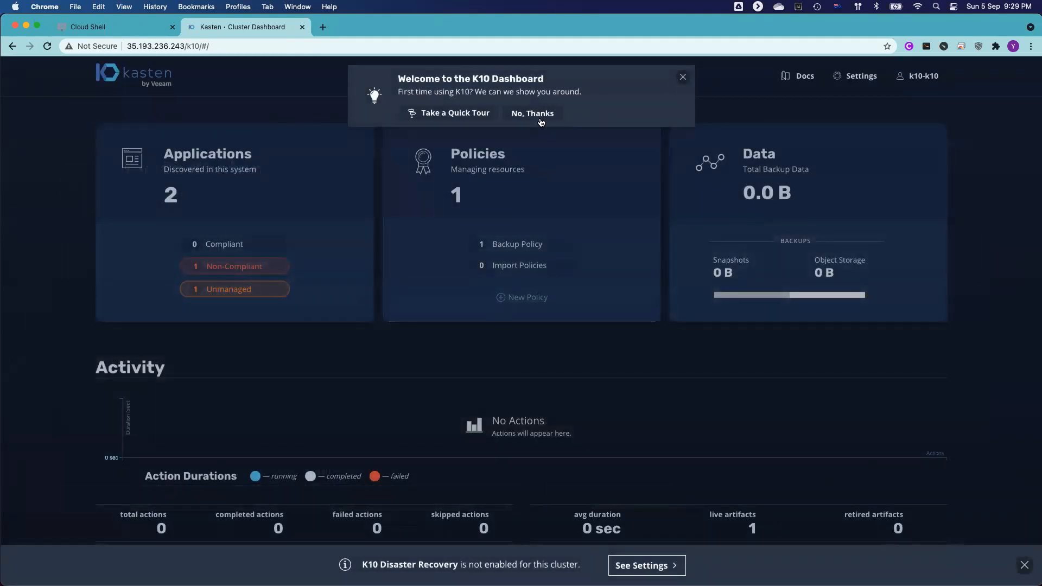
- Decline the guided tour with No, Thanks and dismiss the reminder
{"action": "left_click", "coordinate": [532, 113]}
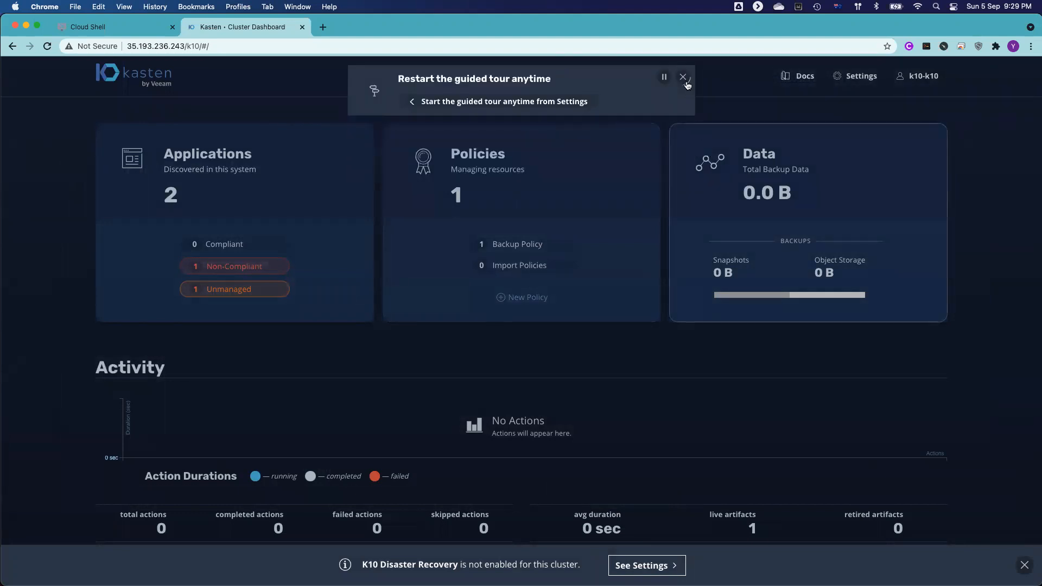
{"action": "left_click", "coordinate": [683, 78]}
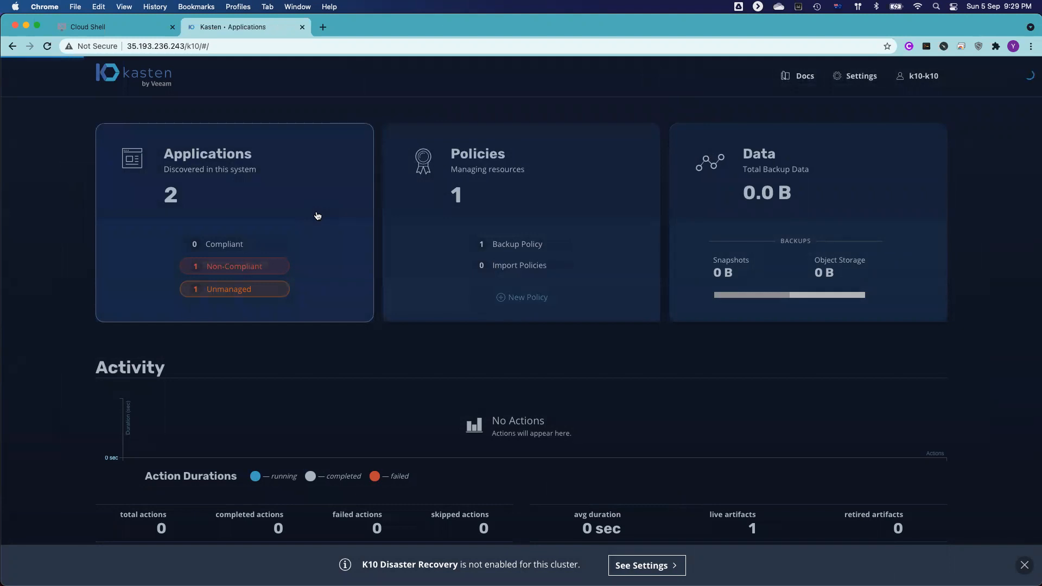
- Open the Applications page showing default unprotected and postgresql non-compliant
{"action": "left_click", "coordinate": [208, 153]}
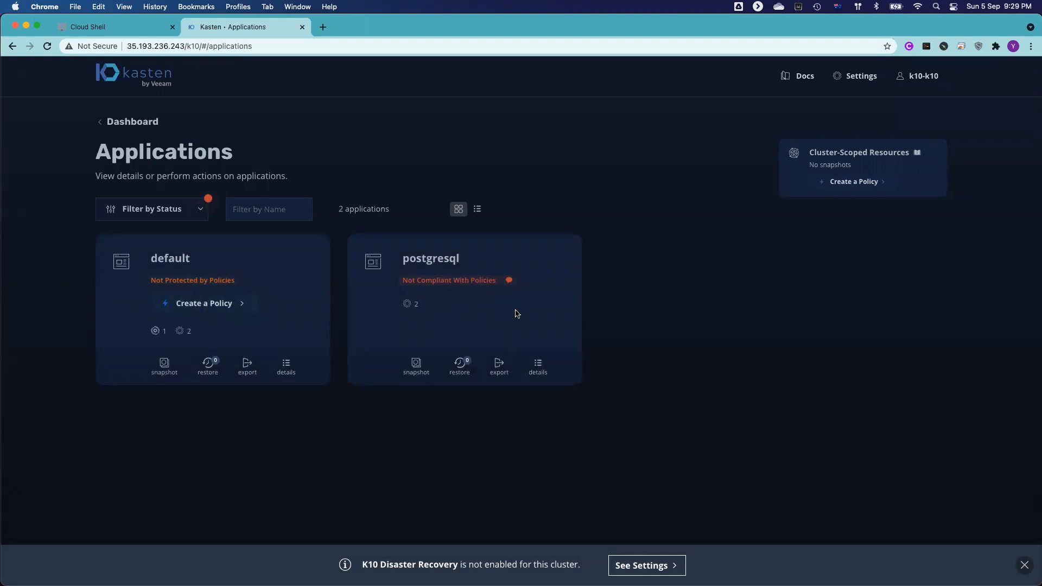
- Run the postgresql-backup policy once from Policies and follow its activity on the dashboard
{"action": "left_click", "coordinate": [132, 121]}
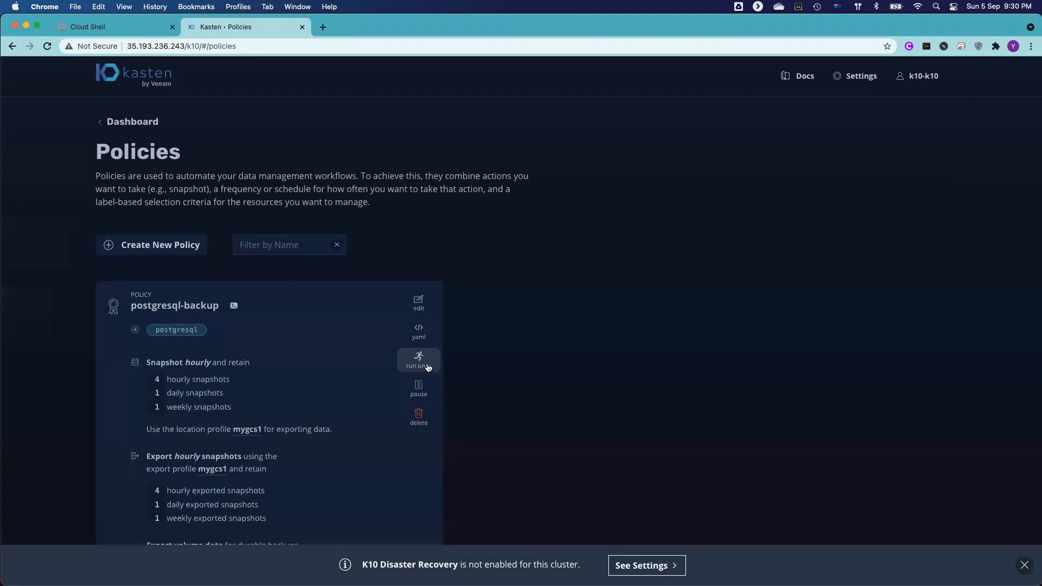
{"action": "mouse_move", "coordinate": [426, 365]}
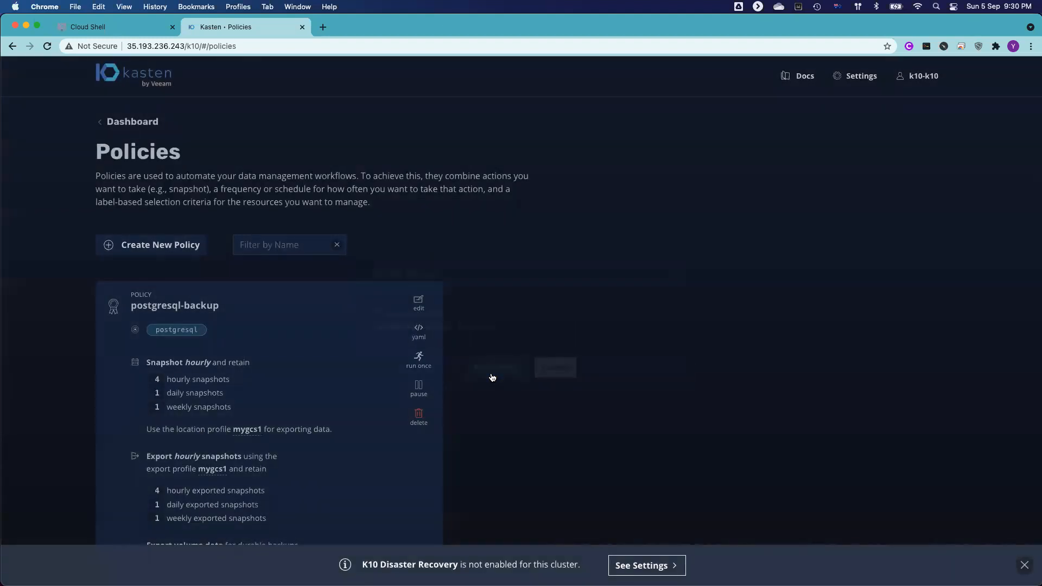
{"action": "left_click", "coordinate": [420, 361]}
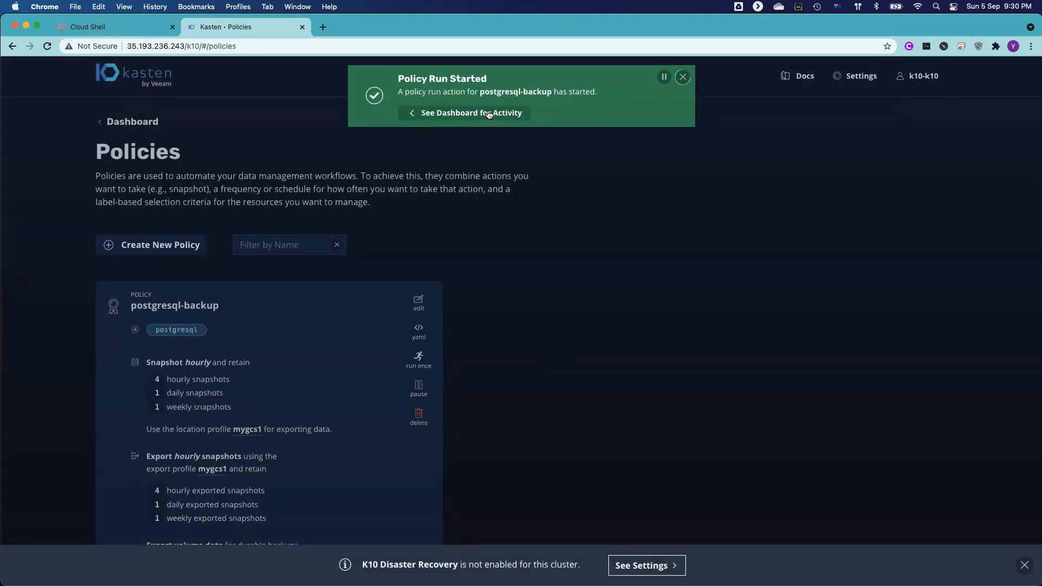
{"action": "left_click", "coordinate": [682, 76]}
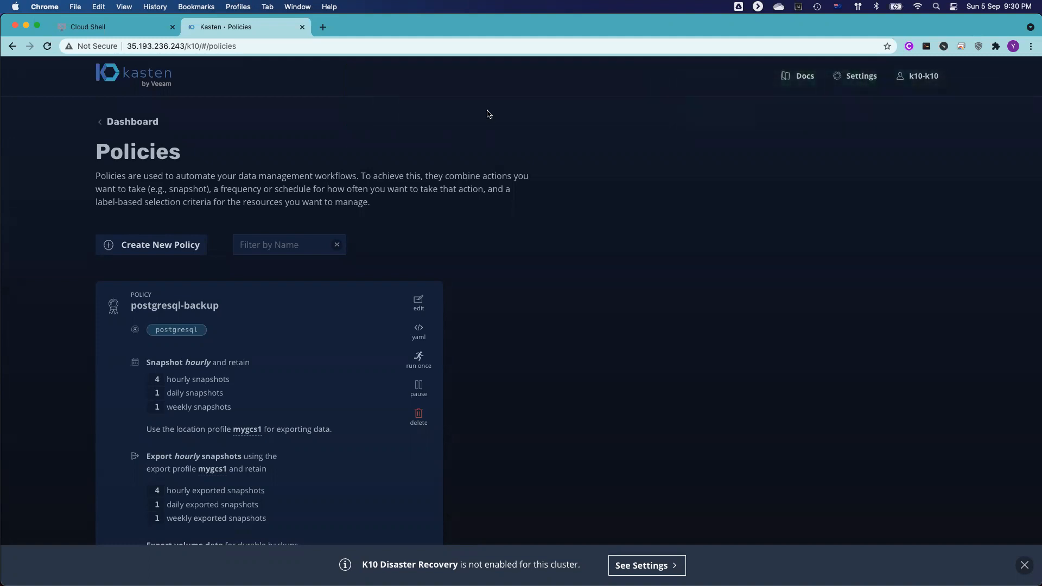
- Watch the Activity section until both backup actions complete with postgresql compliant
{"action": "left_click", "coordinate": [132, 121]}
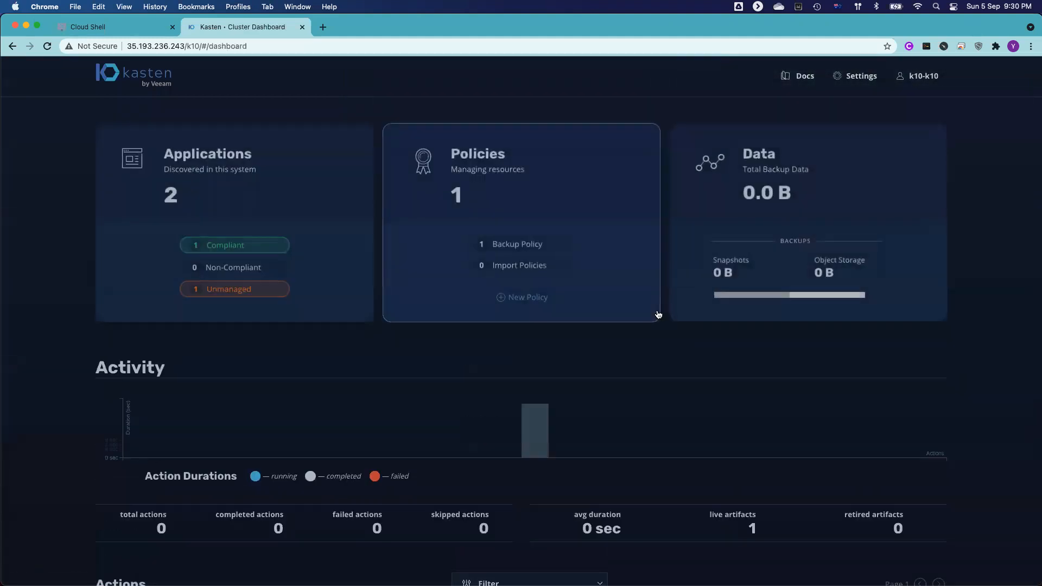
{"action": "scroll", "scroll_direction": "down", "scroll_amount": 3}
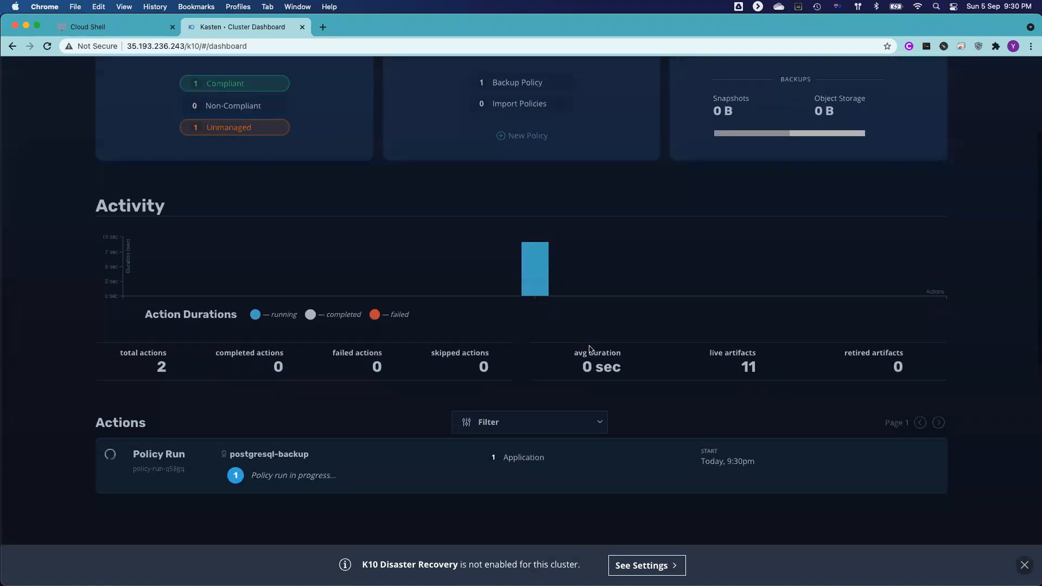
{"action": "scroll", "scroll_direction": "up", "scroll_amount": 3}
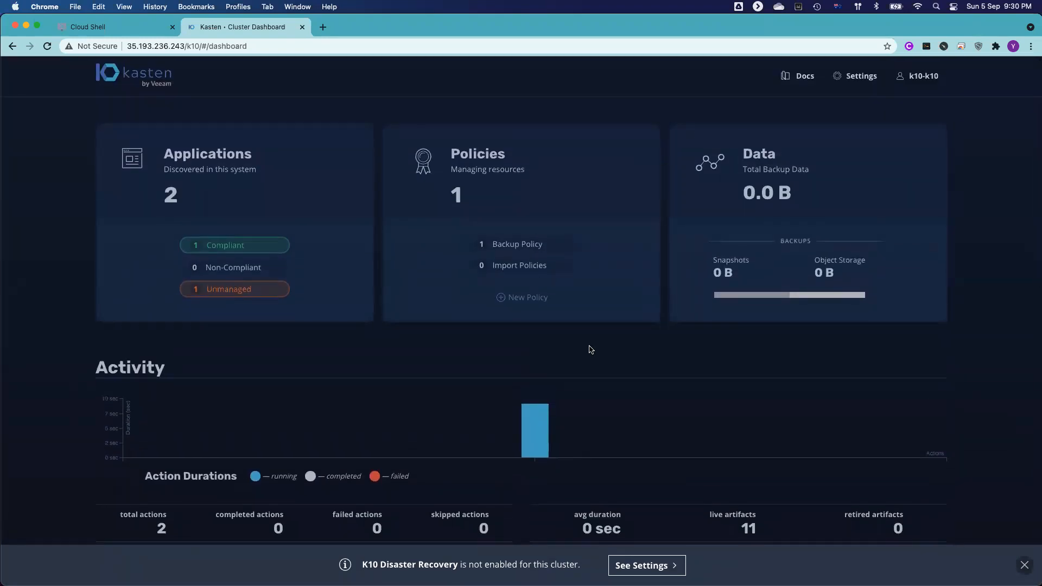
{"action": "scroll", "scroll_direction": "down", "scroll_amount": 3}
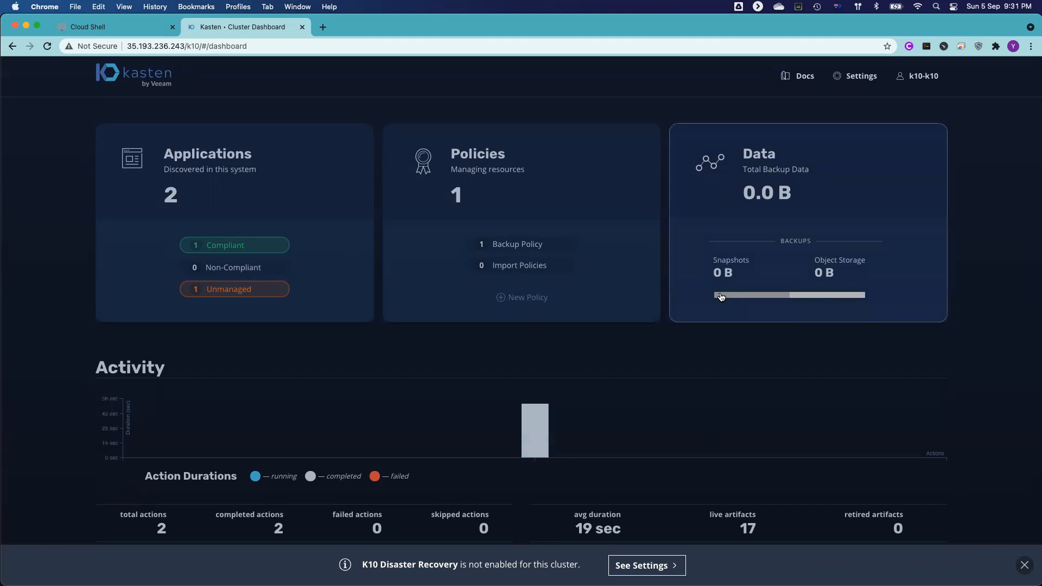
{"action": "mouse_move", "coordinate": [705, 339]}
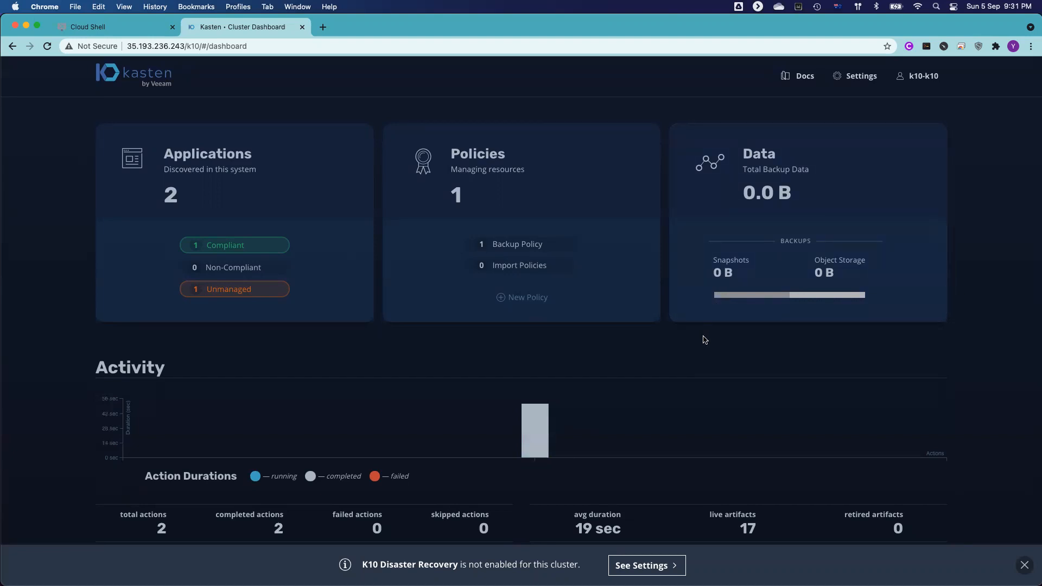
{"action": "mouse_move", "coordinate": [323, 290]}
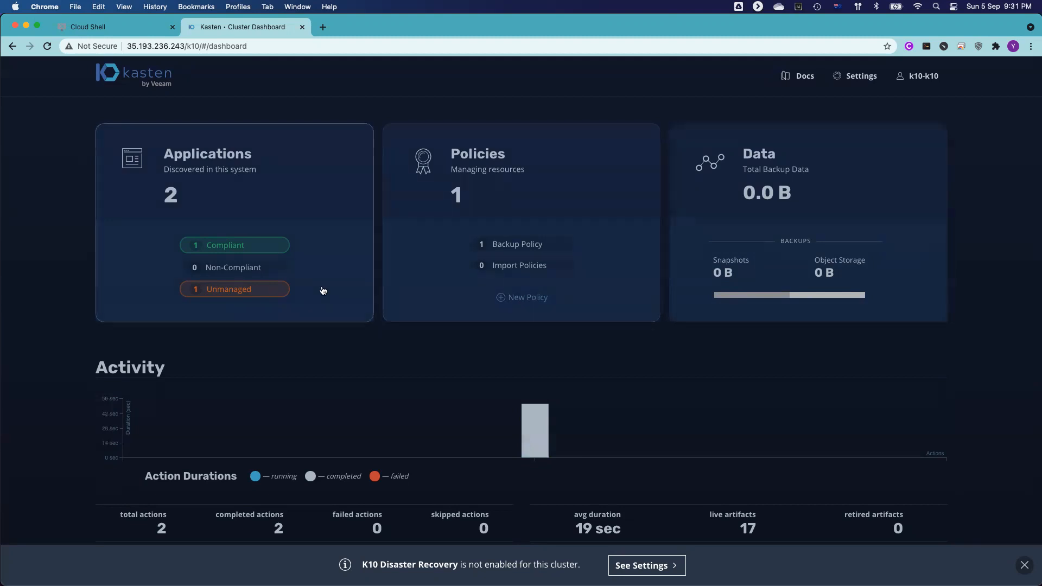
{"action": "mouse_move", "coordinate": [544, 291]}
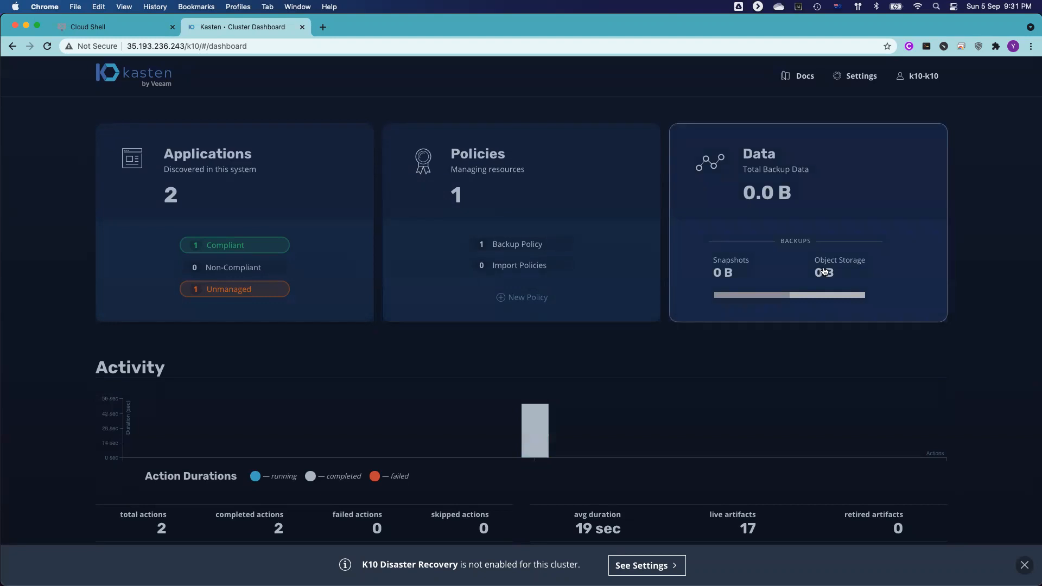
{"action": "scroll", "scroll_direction": "down", "scroll_amount": 3}
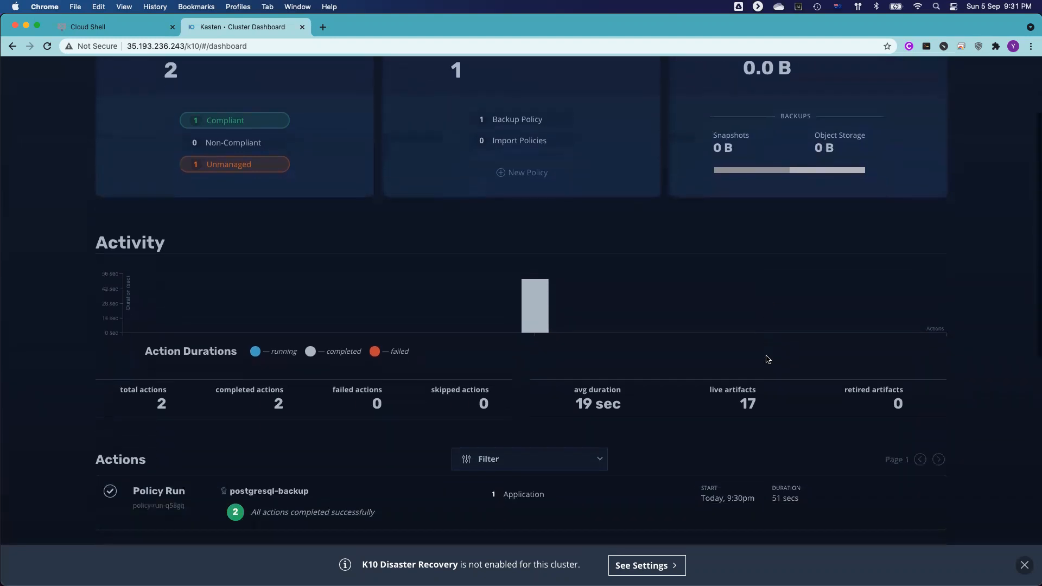
{"action": "scroll", "scroll_direction": "down", "scroll_amount": 3}
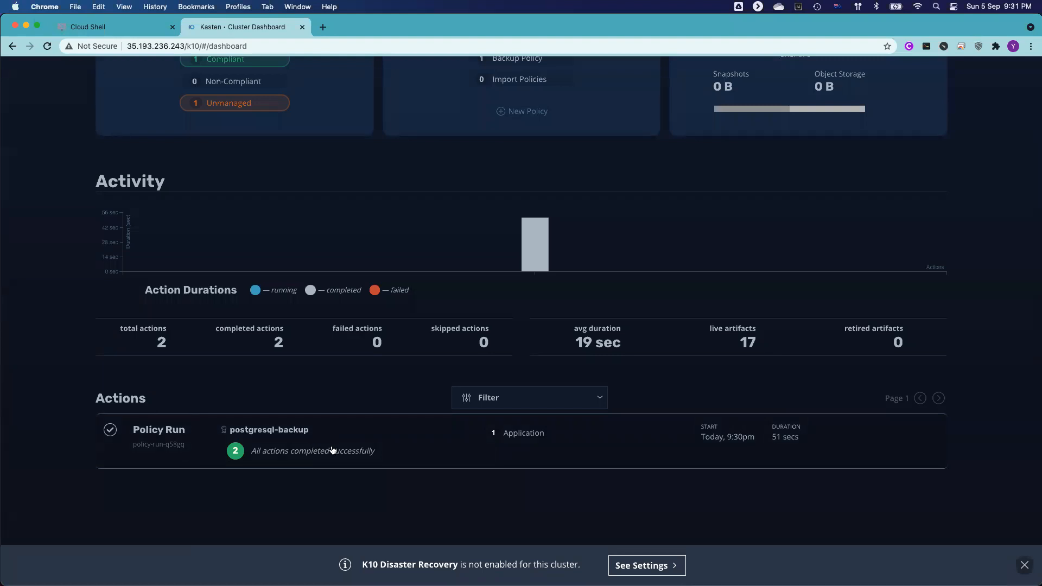
{"action": "scroll", "scroll_direction": "up", "scroll_amount": 3}
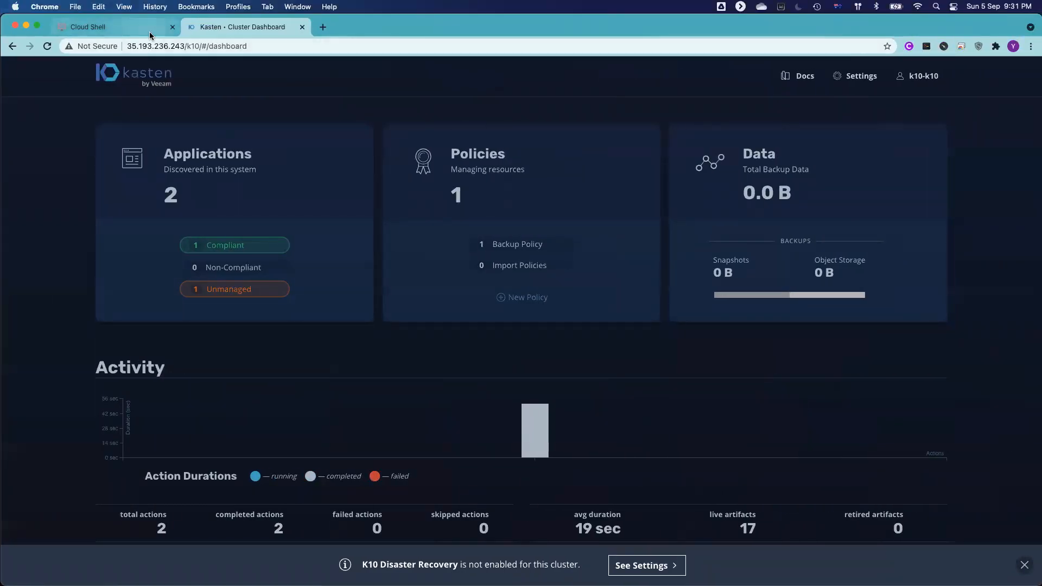
- Run ./destroy.sh in the terminal to start deleting the GKE cluster
{"action": "left_click", "coordinate": [99, 26]}
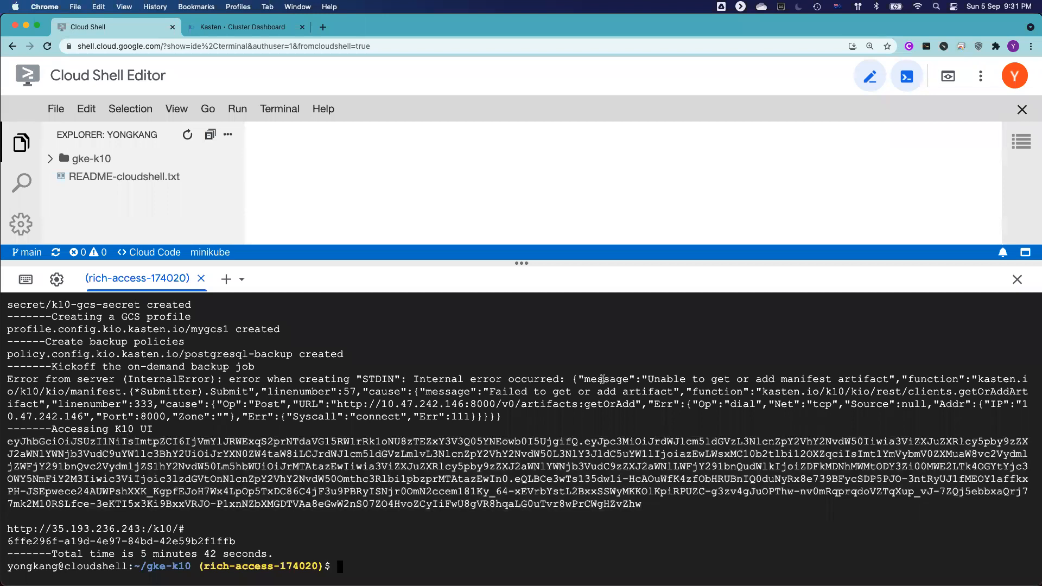
{"action": "type", "text": "./dep"}
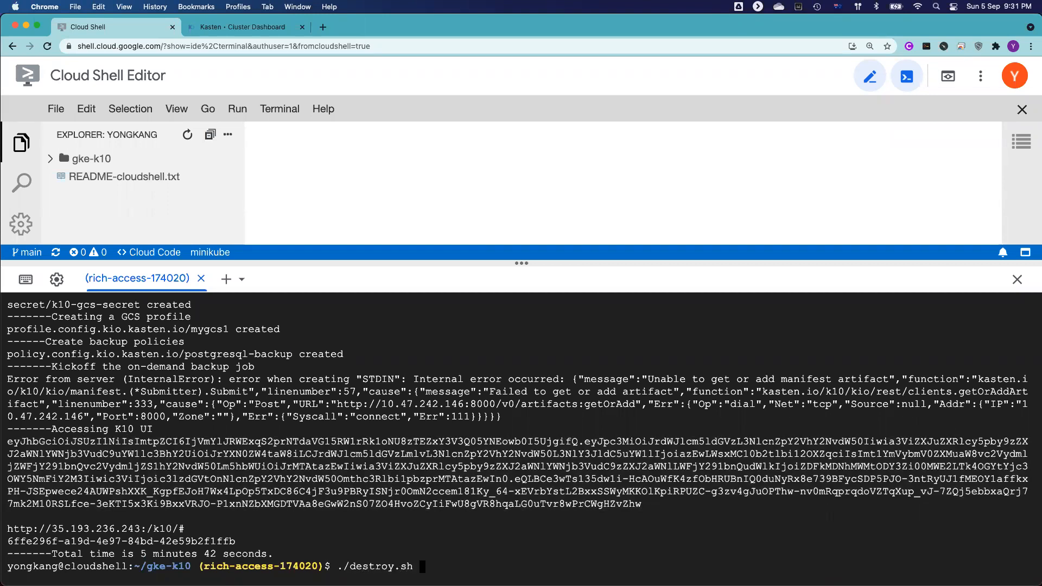
{"action": "key", "text": "Return"}
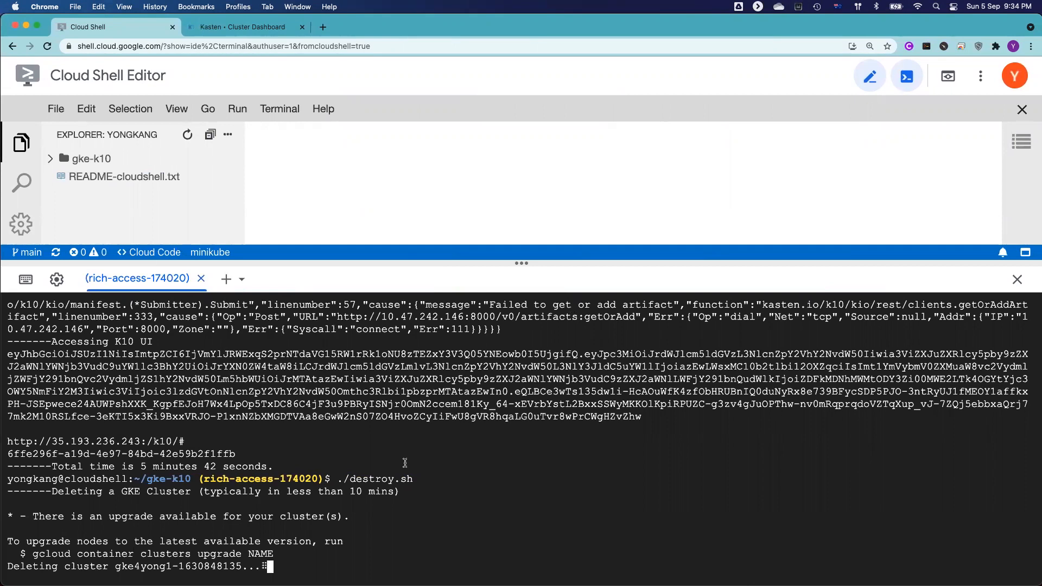
{"action": "mouse_move", "coordinate": [381, 469]}
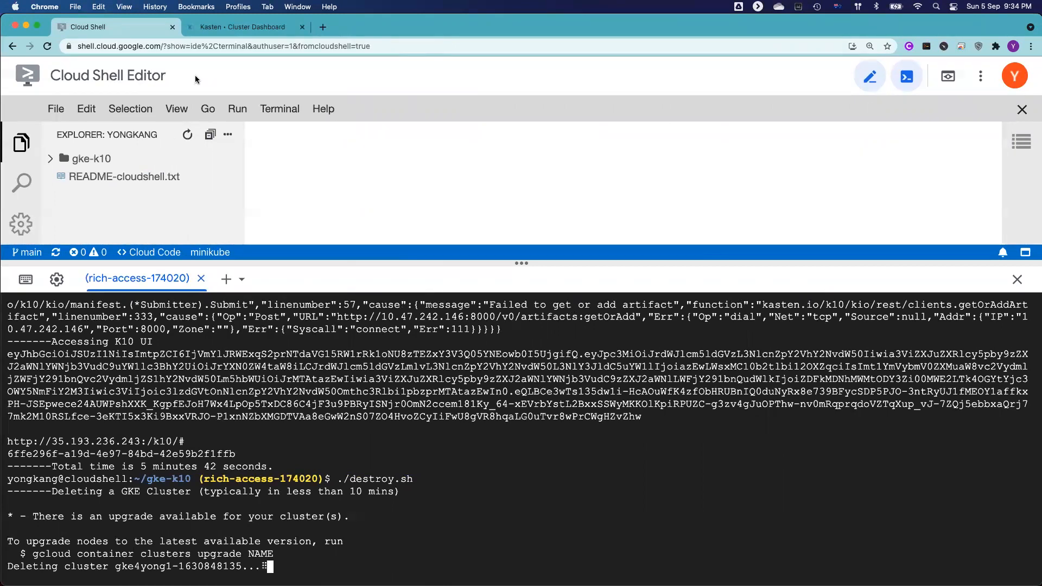
- Load the GitHub profile in a new tab via the godaddy.sg shortcut address
{"action": "left_click", "coordinate": [453, 26]}
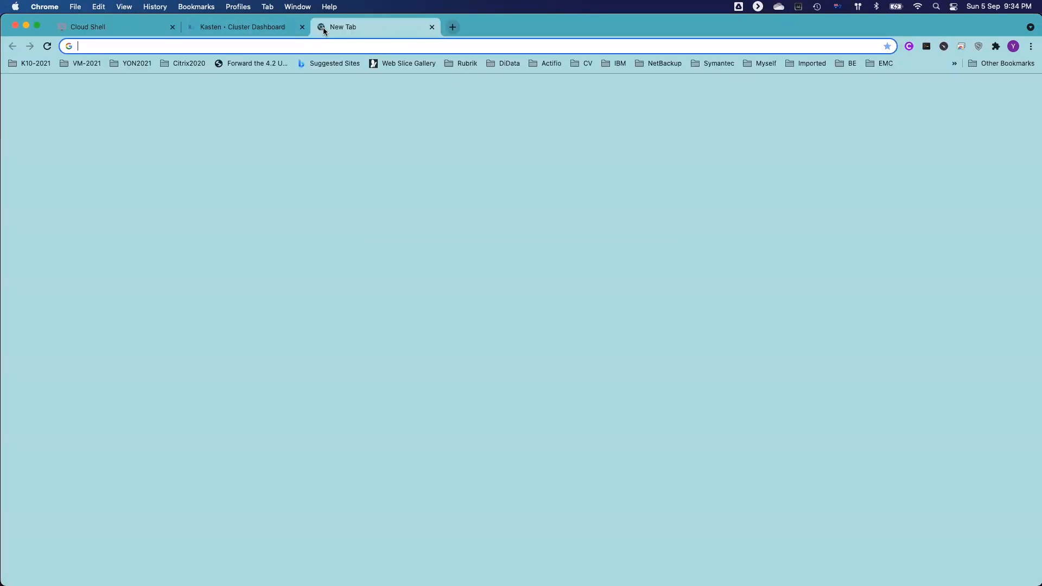
{"action": "type", "text": "godaddy.sg"}
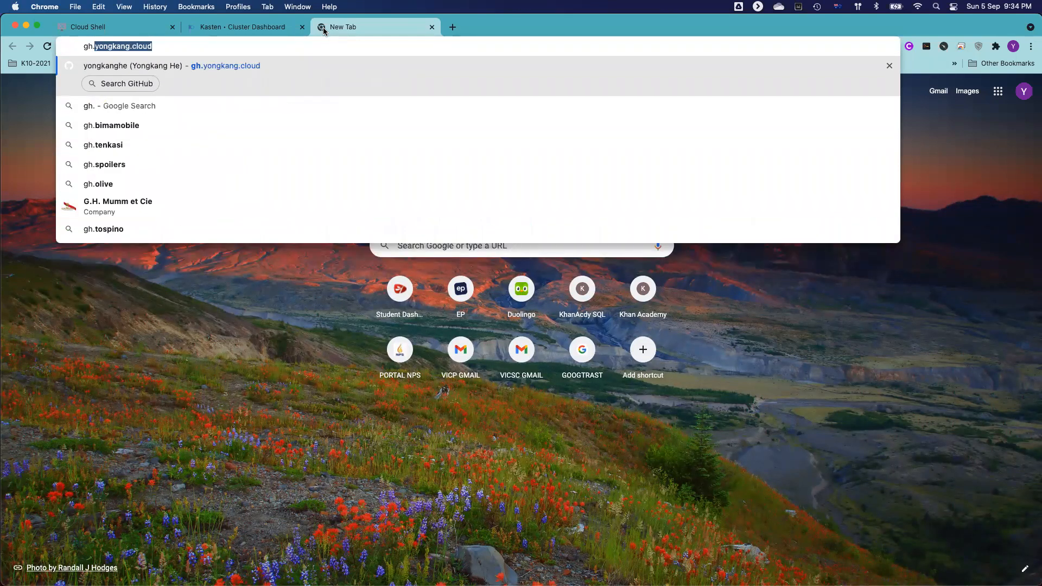
{"action": "key", "text": "enter"}
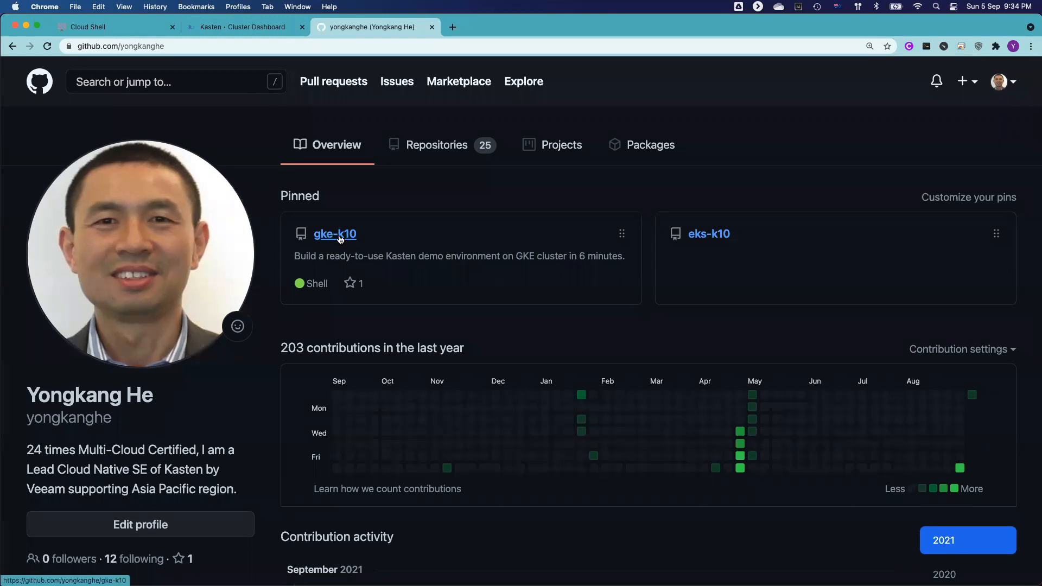
{"action": "mouse_move", "coordinate": [335, 233]}
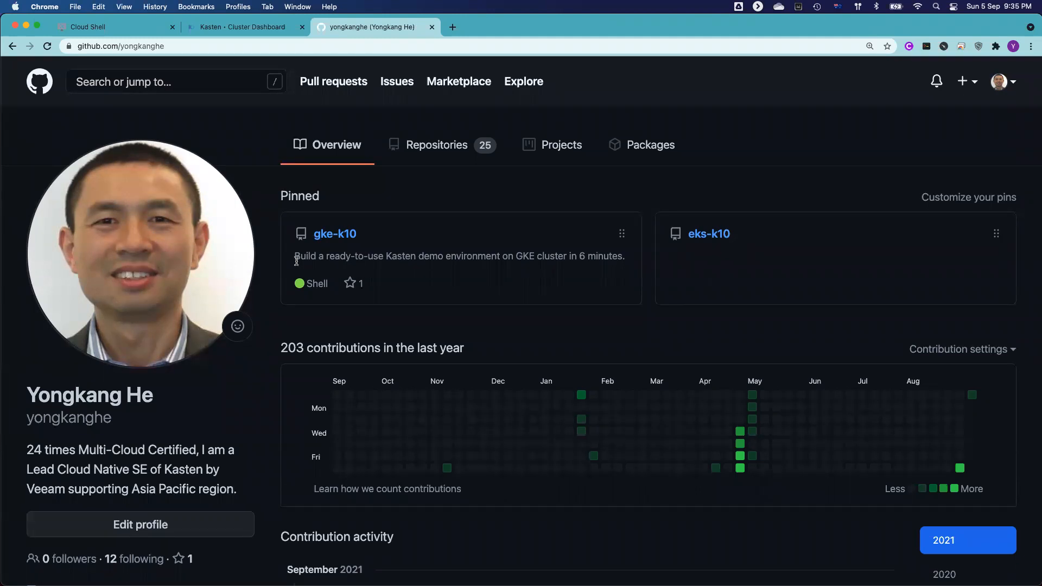
{"action": "mouse_move", "coordinate": [335, 234]}
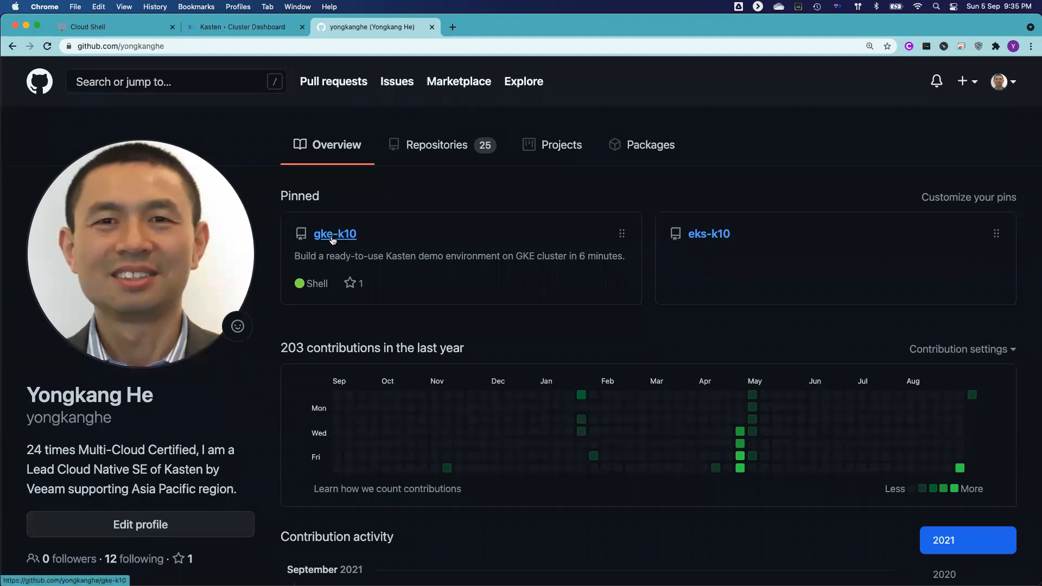
- Open the pinned gke-k10 repository and scroll through its README prerequisites and build steps
{"action": "left_click", "coordinate": [334, 233]}
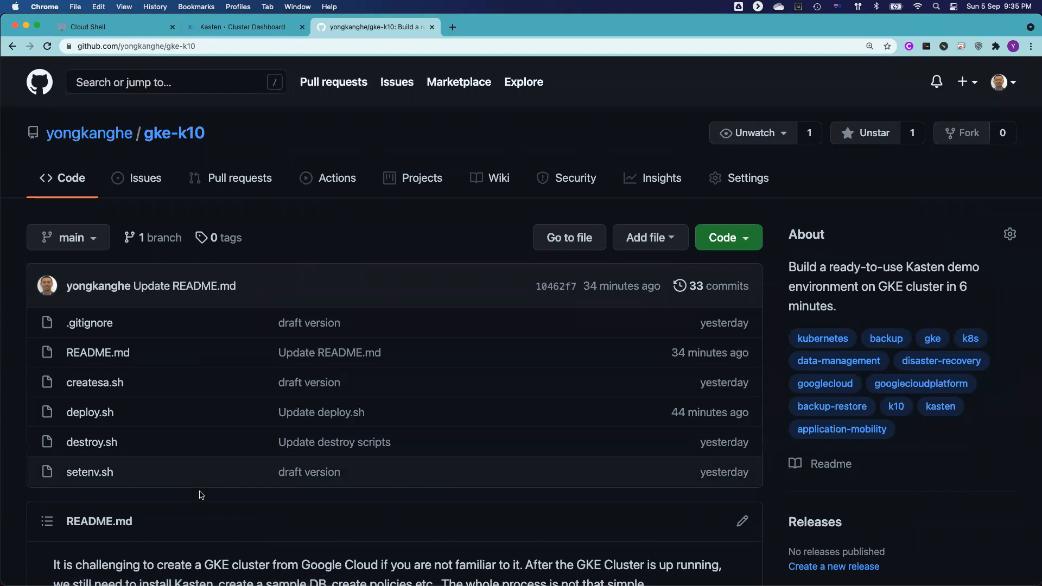
{"action": "scroll", "scroll_direction": "down", "scroll_amount": 3}
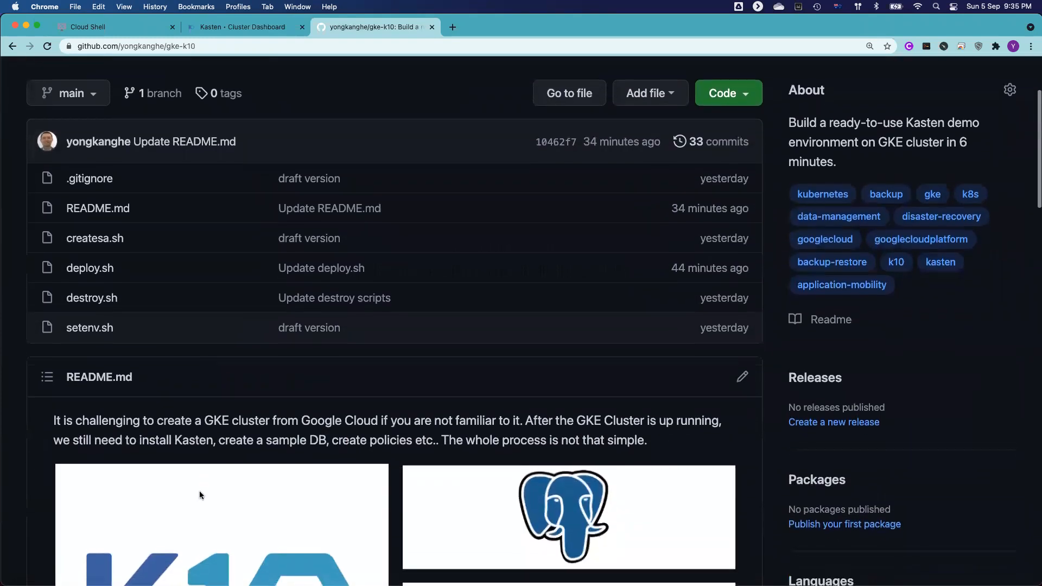
{"action": "scroll", "scroll_direction": "down", "scroll_amount": 3}
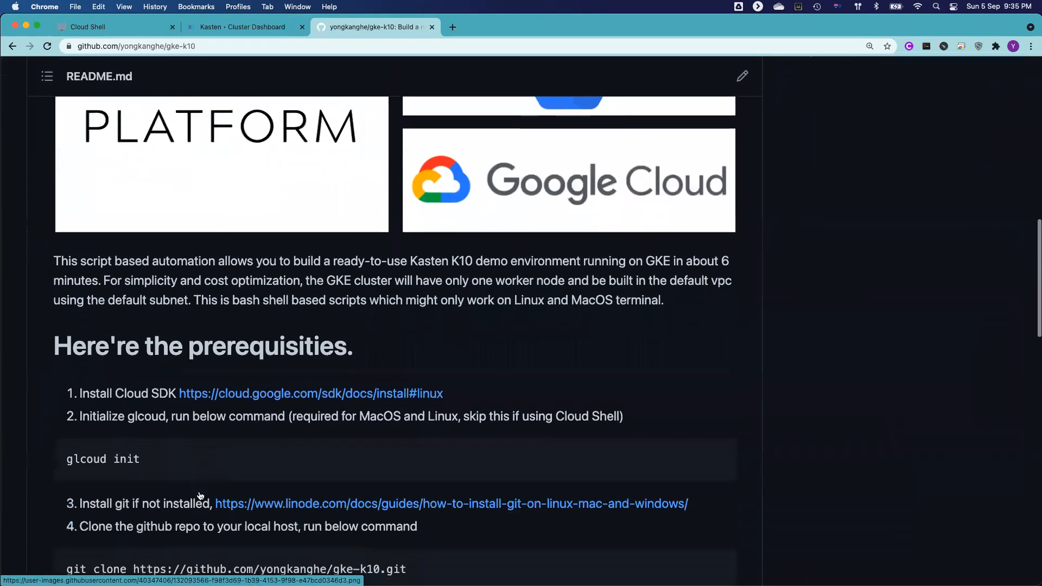
{"action": "scroll", "scroll_direction": "down", "scroll_amount": 3}
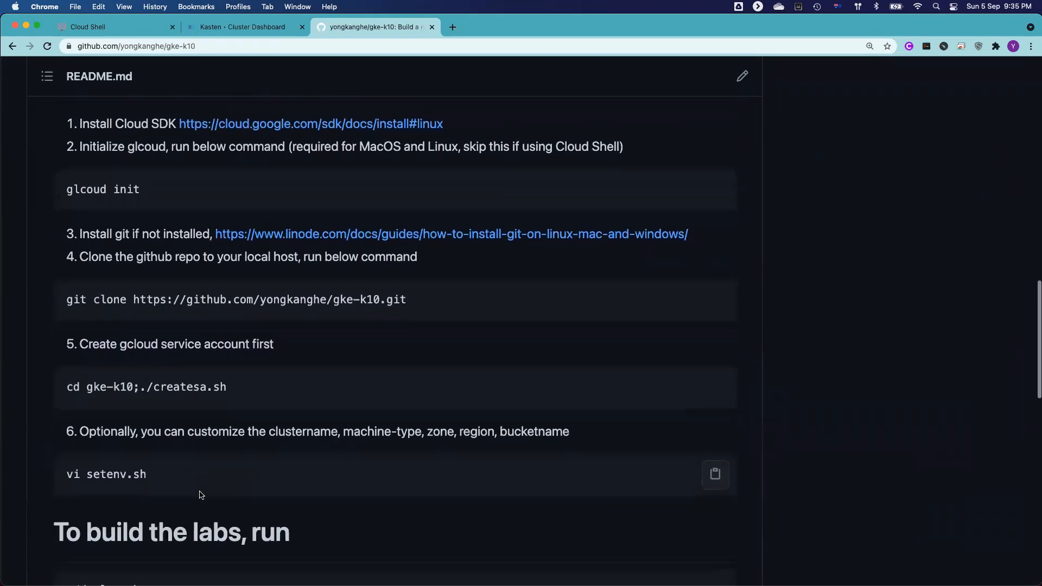
{"action": "scroll", "scroll_direction": "down", "scroll_amount": 3}
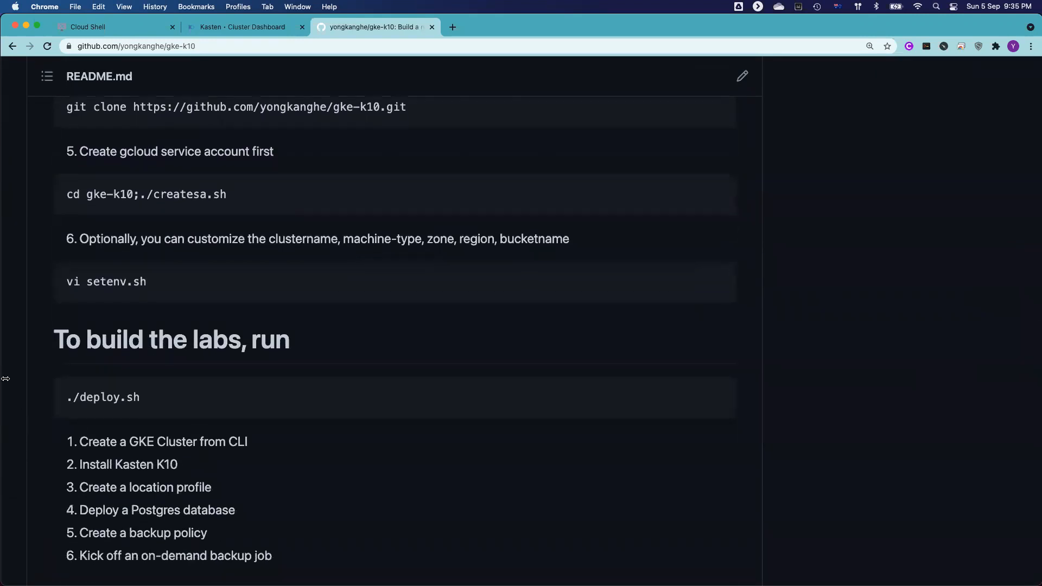